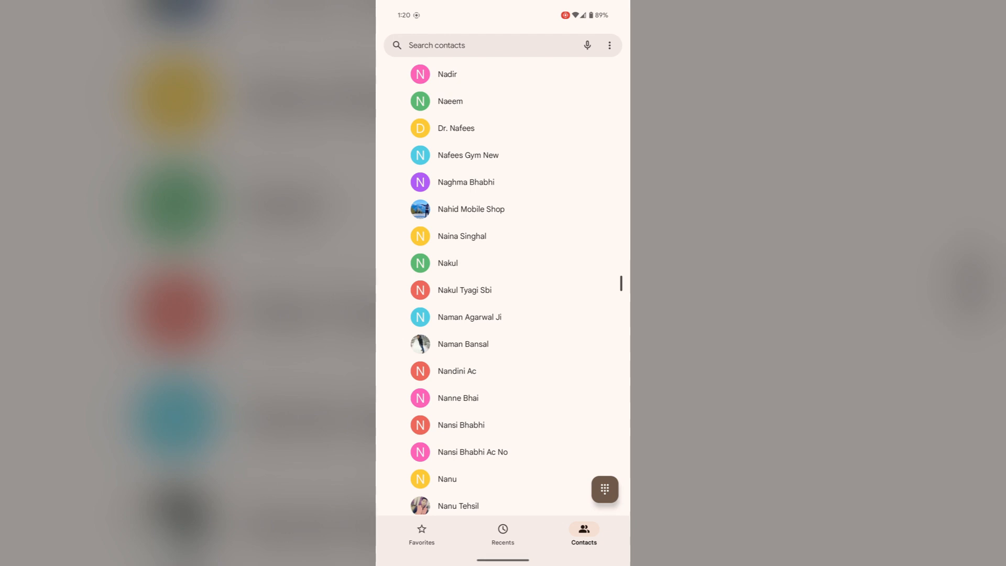
Step: Open the Phone app's Settings page from the search bar's three-dot menu
{"action": "left_click", "coordinate": [610, 45]}
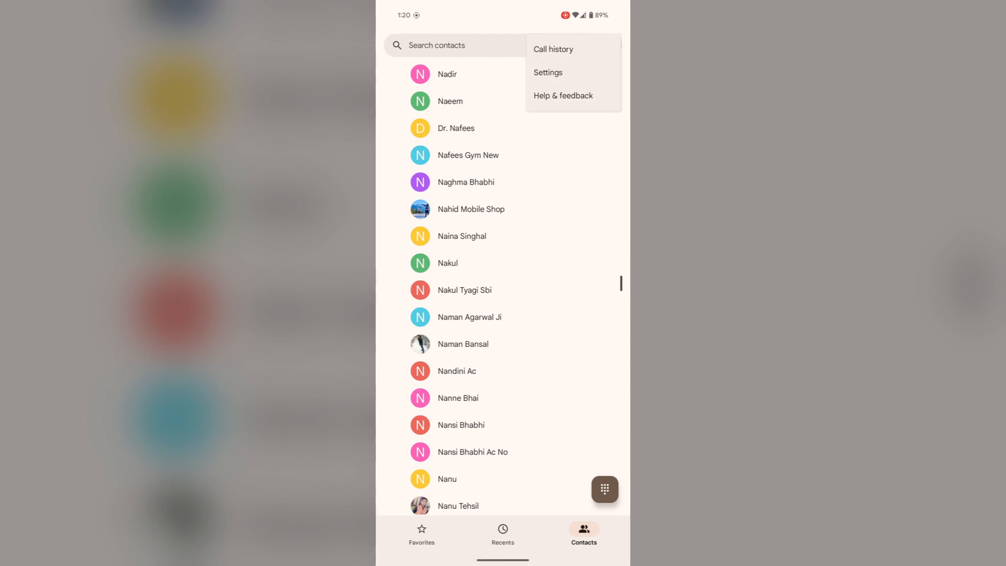
{"action": "left_click", "coordinate": [548, 72]}
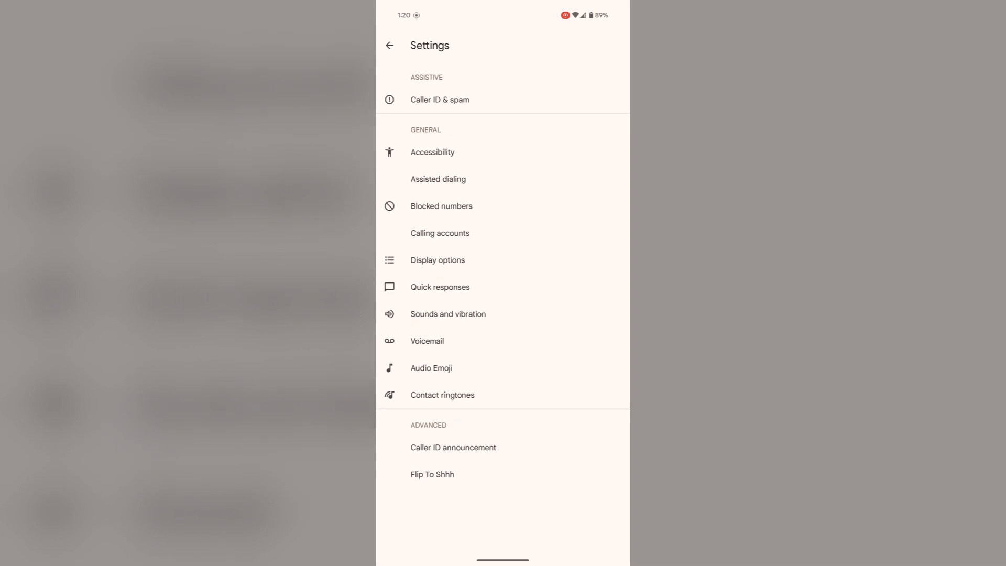
Step: Open Voicemail settings to view visual voicemail, currently switched off
{"action": "left_click", "coordinate": [426, 340]}
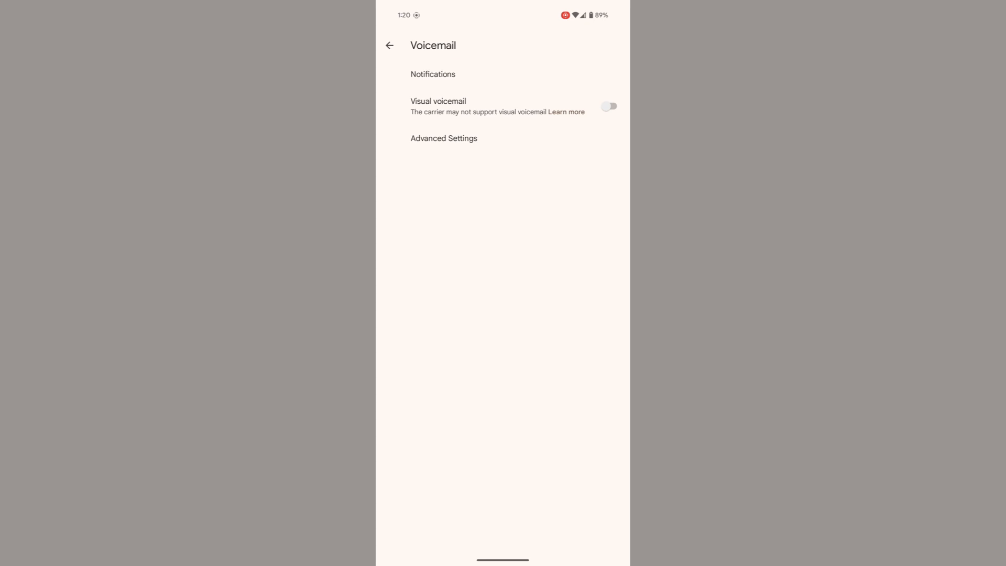
Step: Go to the home screen, leaving visual voicemail off
{"action": "key", "text": "HOME"}
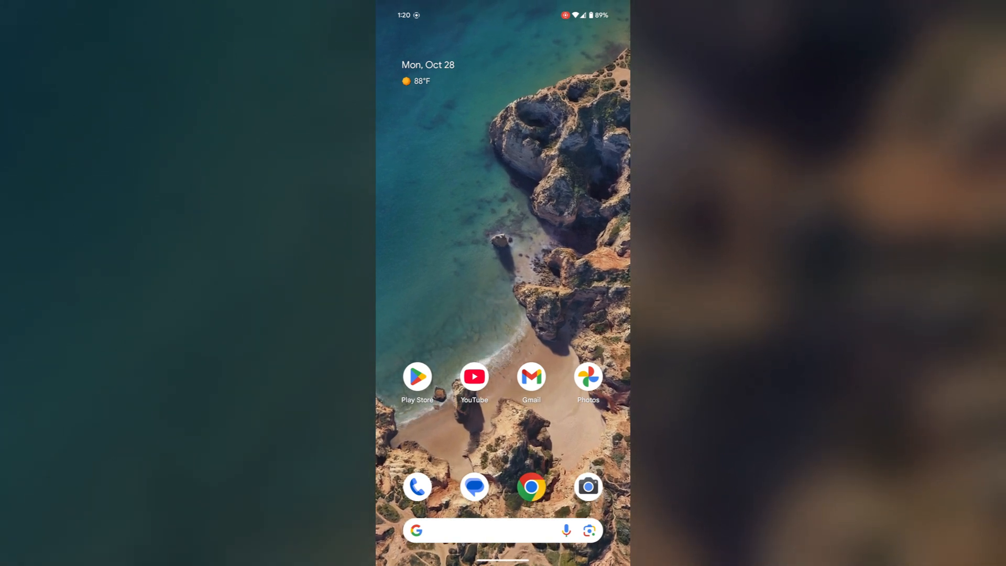
Step: Open the app drawer and scroll down past Phone to Settings and Telegram
{"action": "key", "text": "Power"}
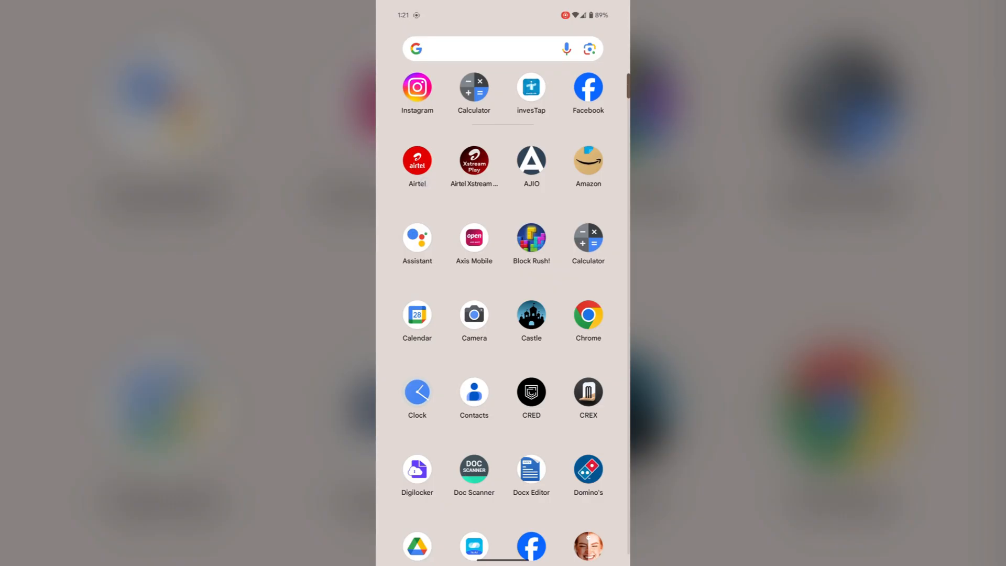
{"action": "scroll", "scroll_direction": "down", "scroll_amount": 3}
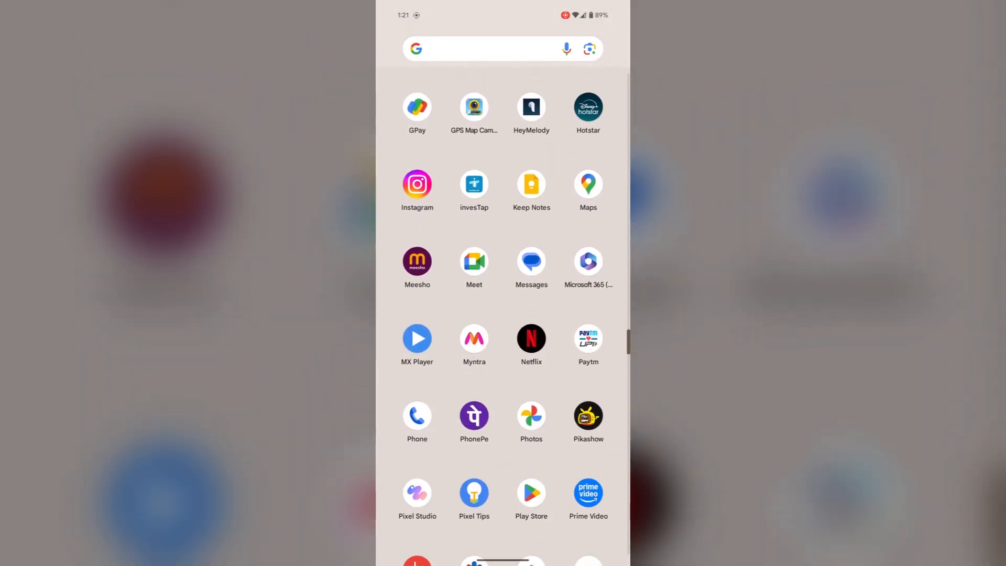
{"action": "scroll", "scroll_direction": "down", "scroll_amount": 3}
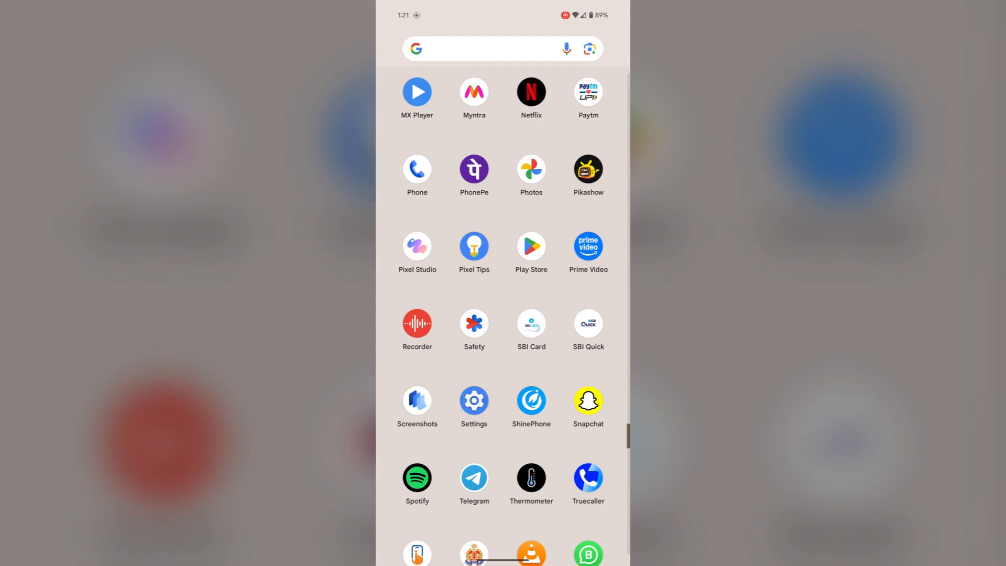
Step: In Settings, open Apps, show all 129 apps, and scroll down to Phone
{"action": "left_click", "coordinate": [474, 400]}
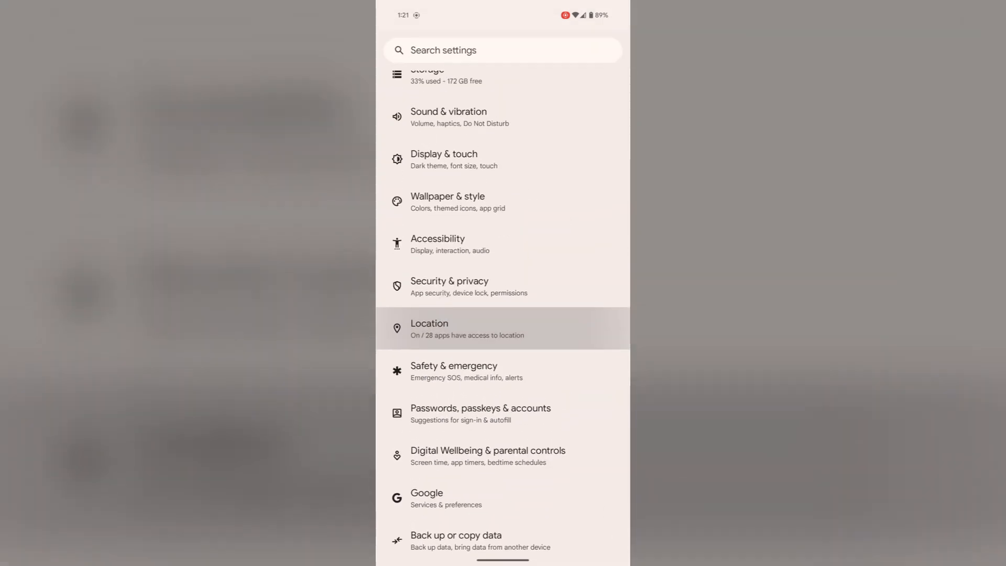
{"action": "scroll", "scroll_direction": "down", "scroll_amount": 3}
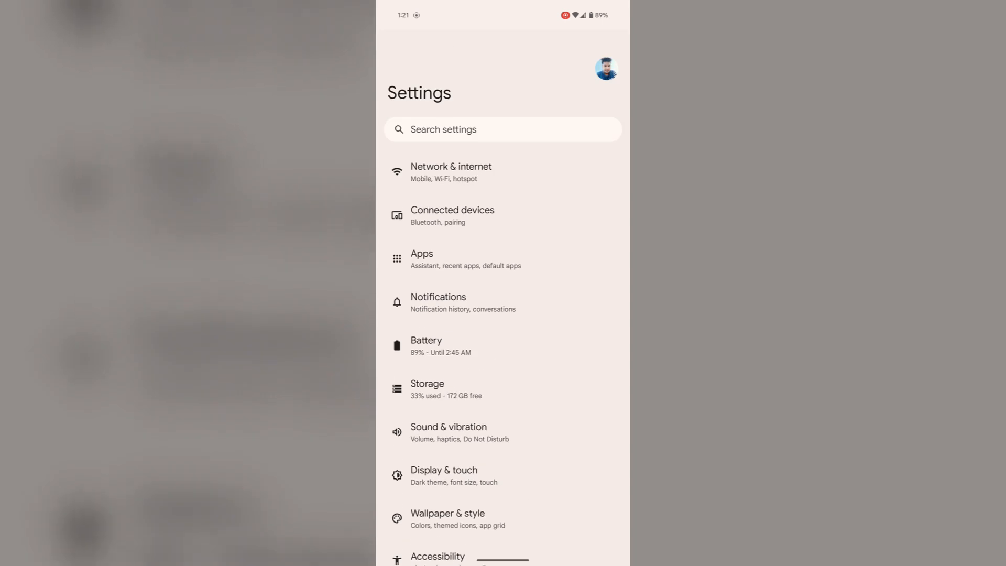
{"action": "left_click", "coordinate": [422, 258]}
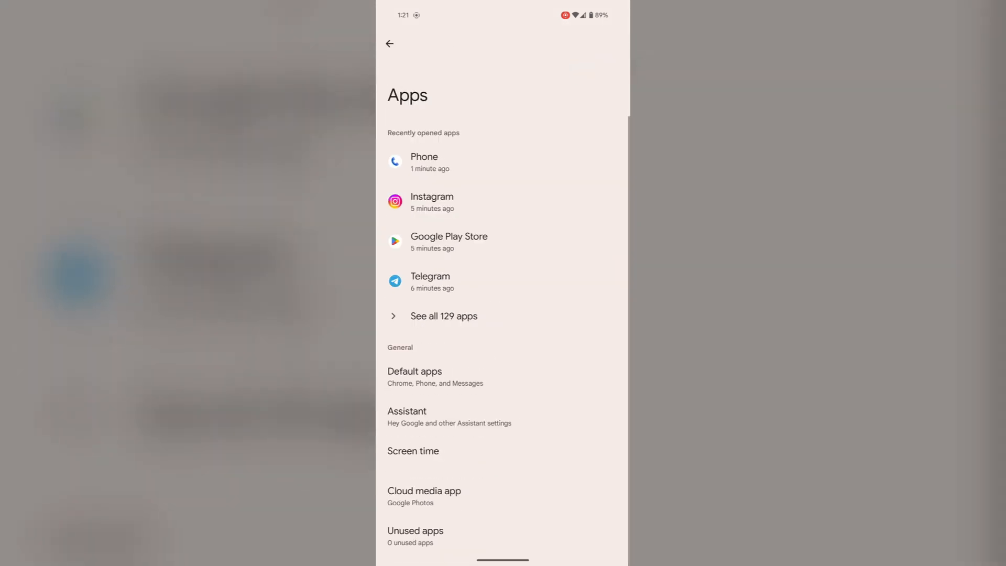
{"action": "left_click", "coordinate": [444, 316]}
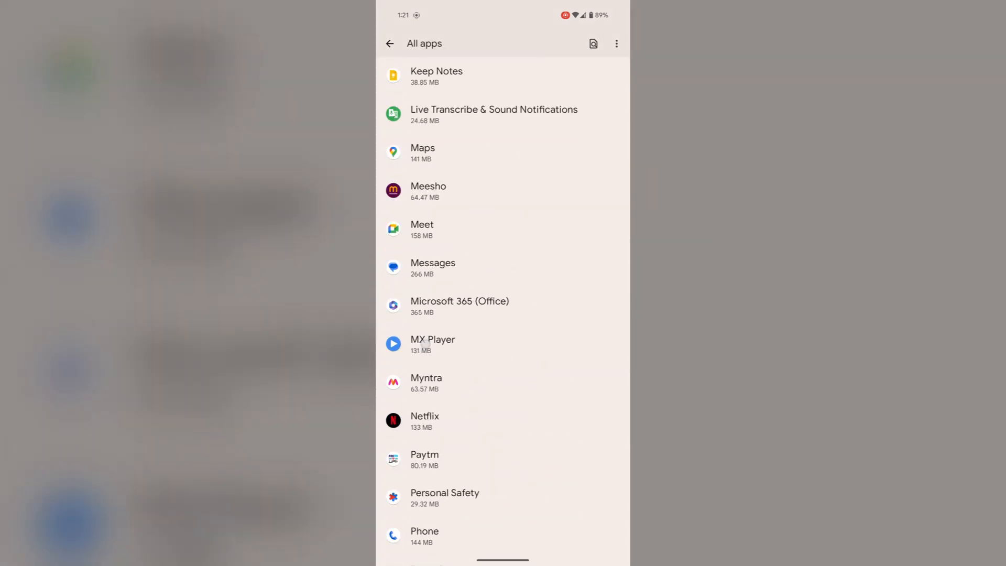
{"action": "scroll", "scroll_direction": "down", "scroll_amount": 3}
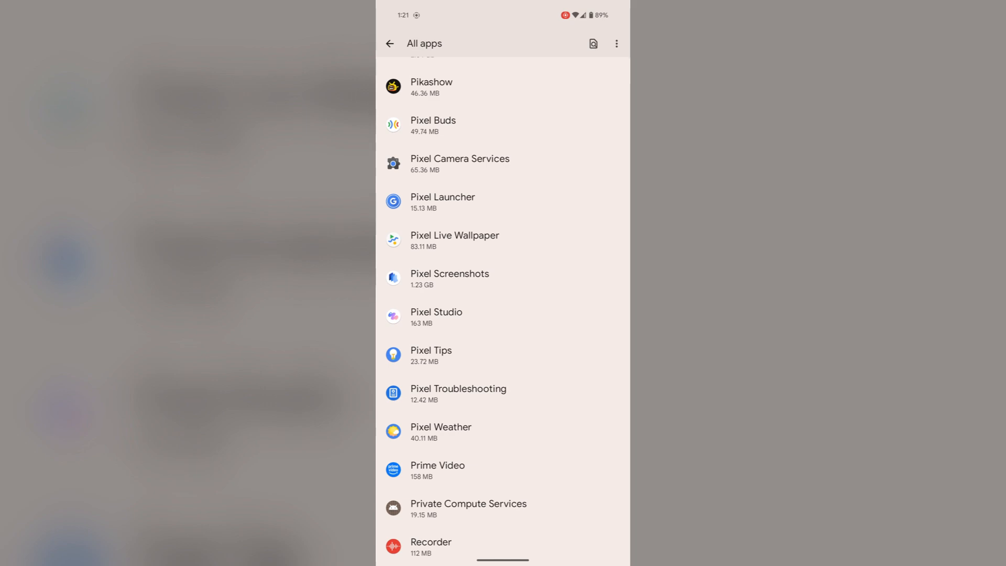
{"action": "scroll", "scroll_direction": "down", "scroll_amount": 3}
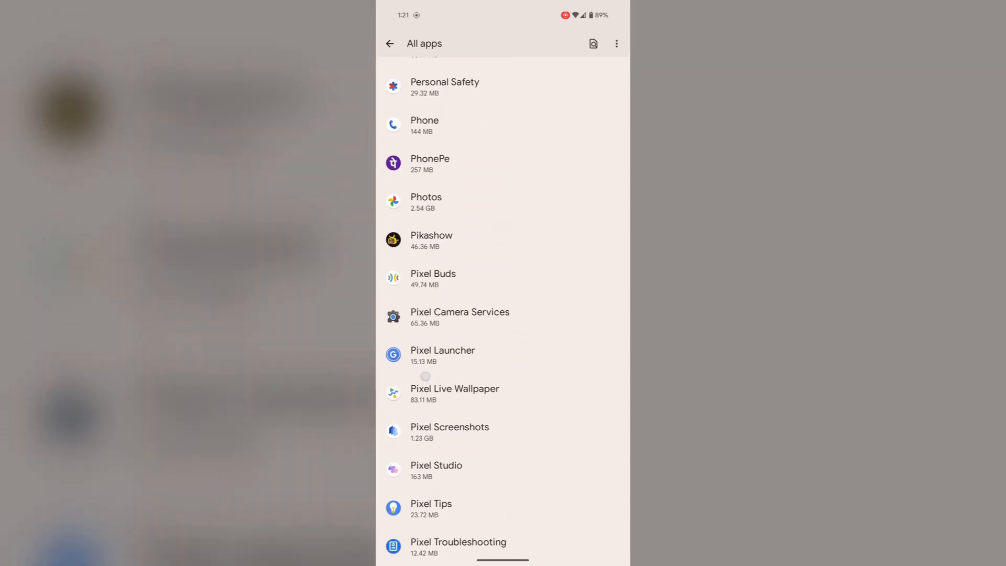
Step: Clear the Phone app's cache under Storage & cache, dropping total to 143 MB
{"action": "left_click", "coordinate": [424, 125]}
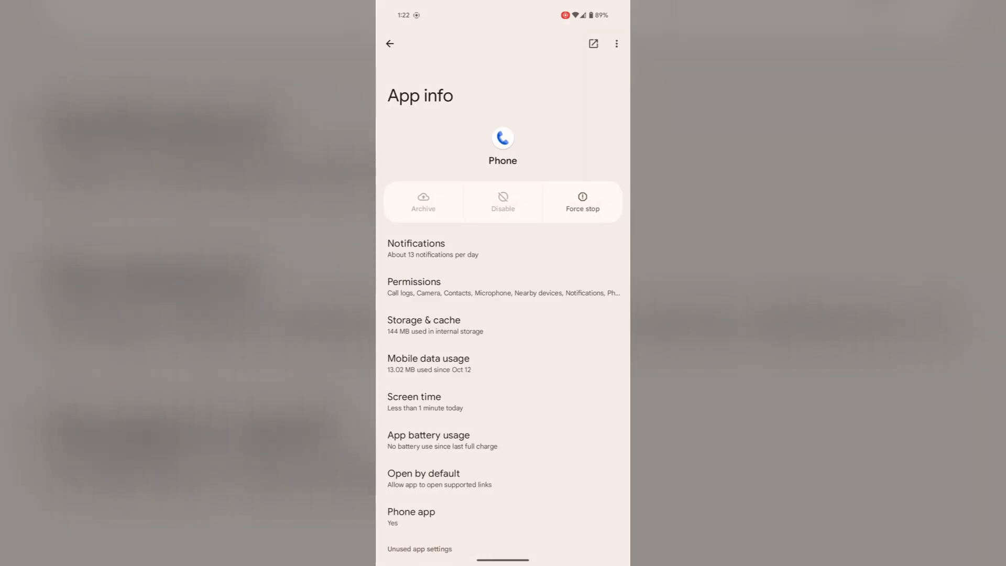
{"action": "left_click", "coordinate": [424, 325]}
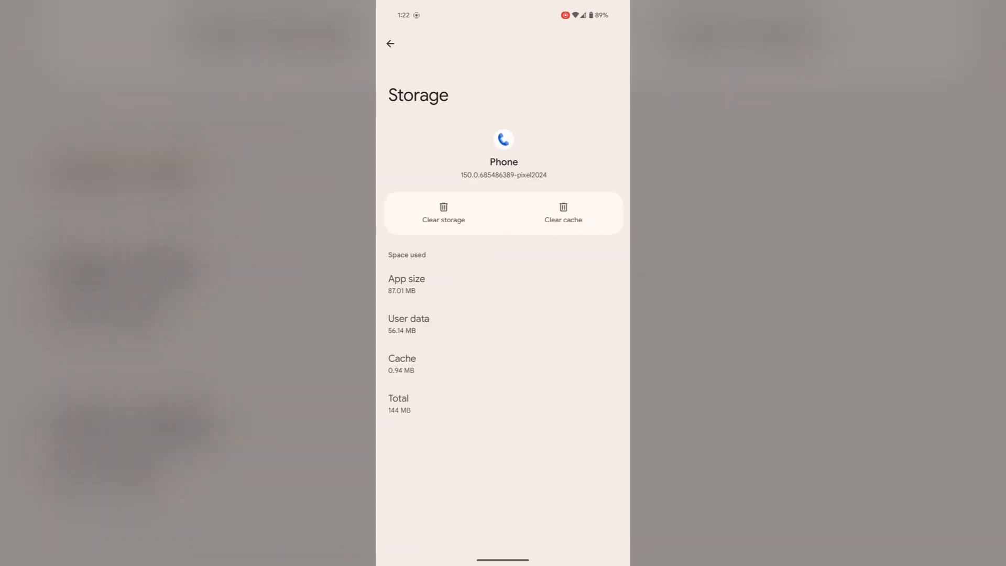
{"action": "left_click", "coordinate": [563, 213]}
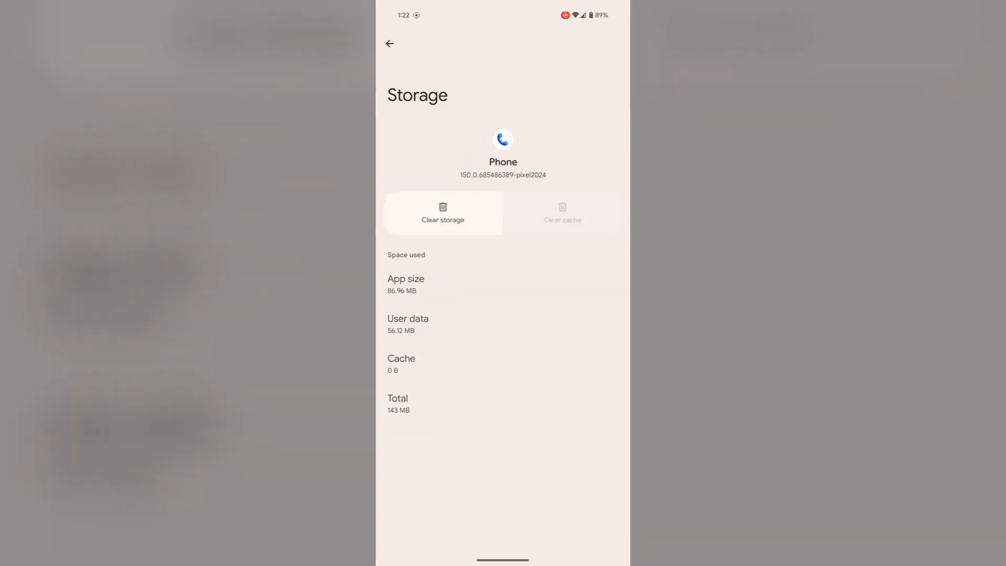